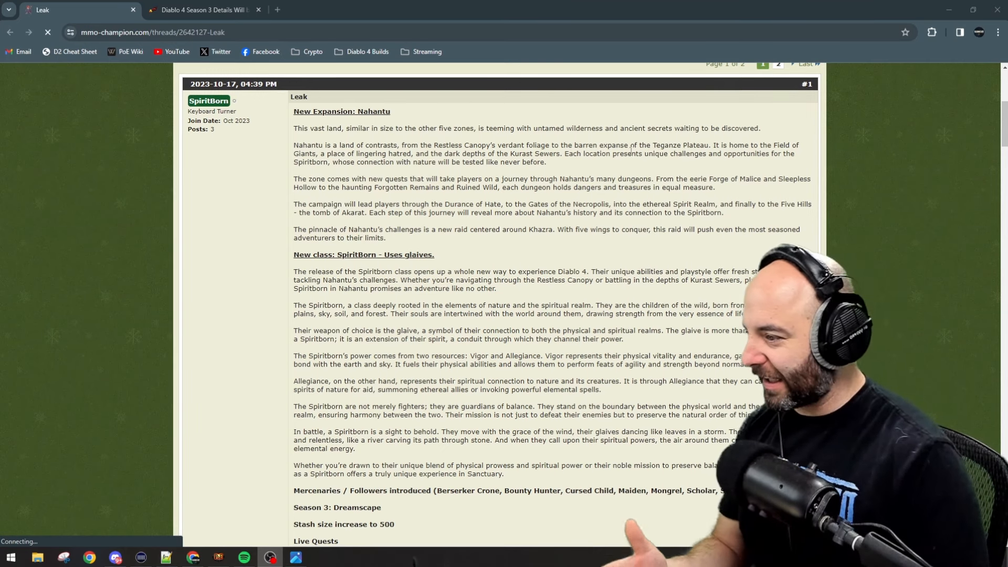
# Highlight the region name Teganze in the leak post and read further down
pyautogui.doubleClick(660, 145)
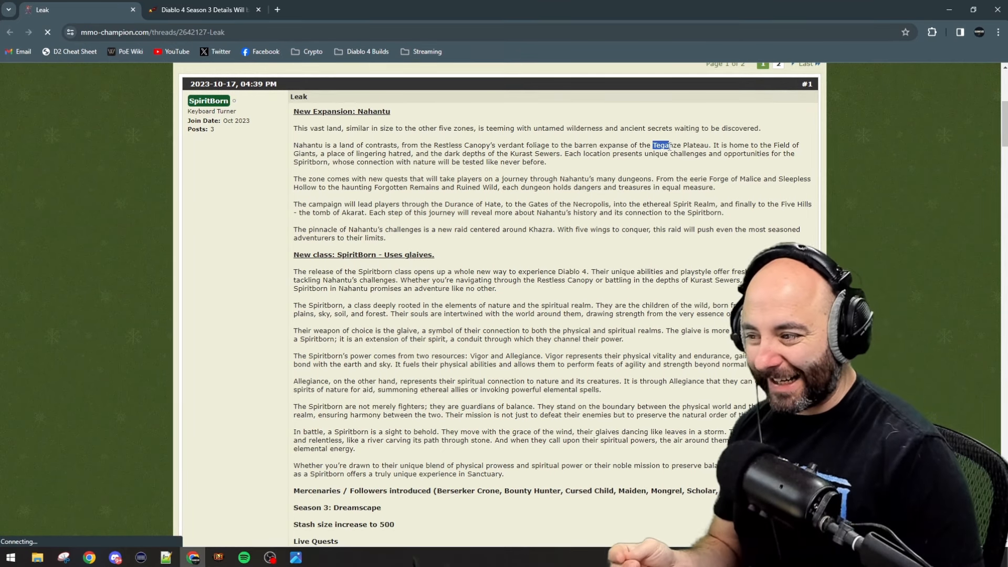
pyautogui.moveTo(652, 145); pyautogui.dragTo(697, 145)
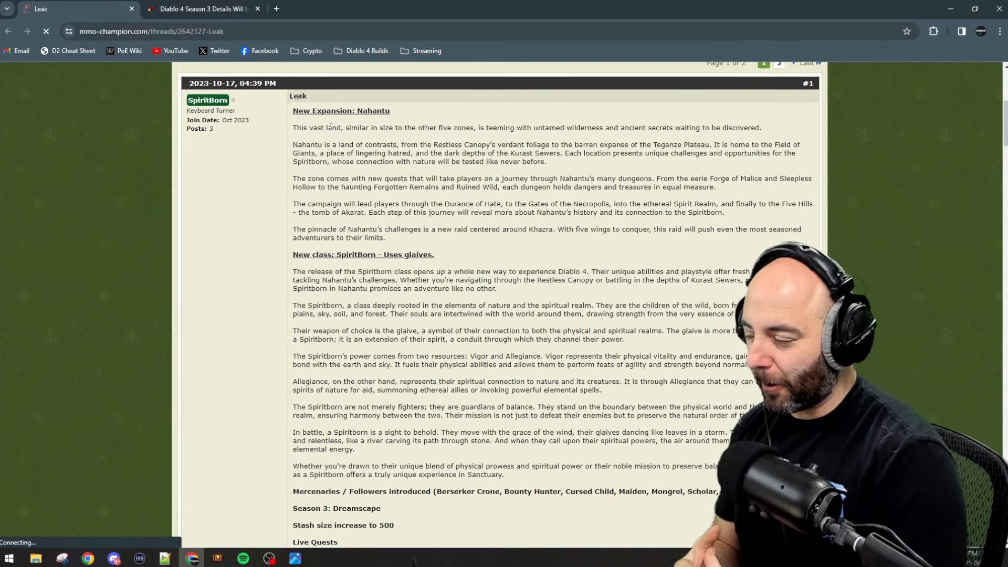
pyautogui.scroll(-3)
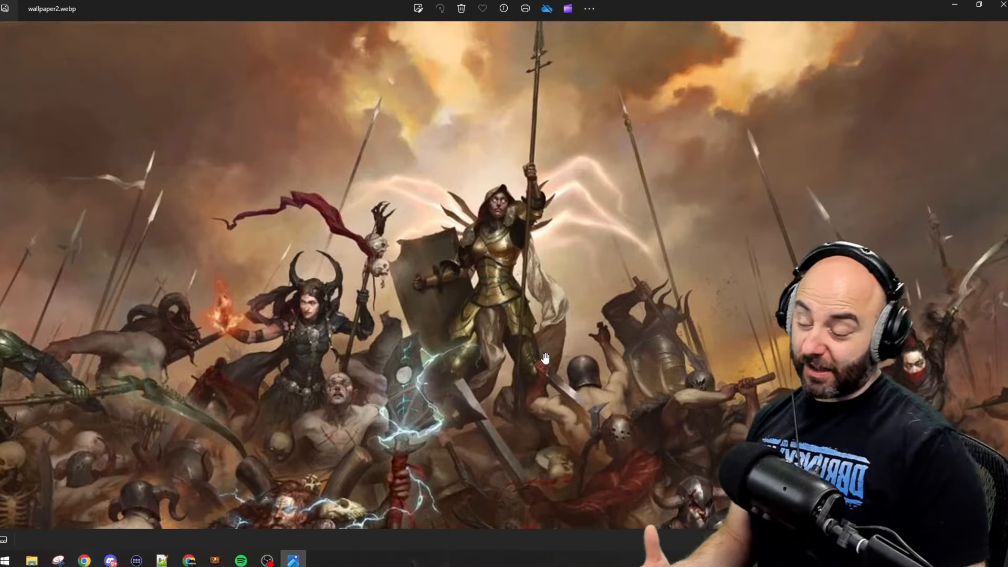
pyautogui.moveTo(535, 255)
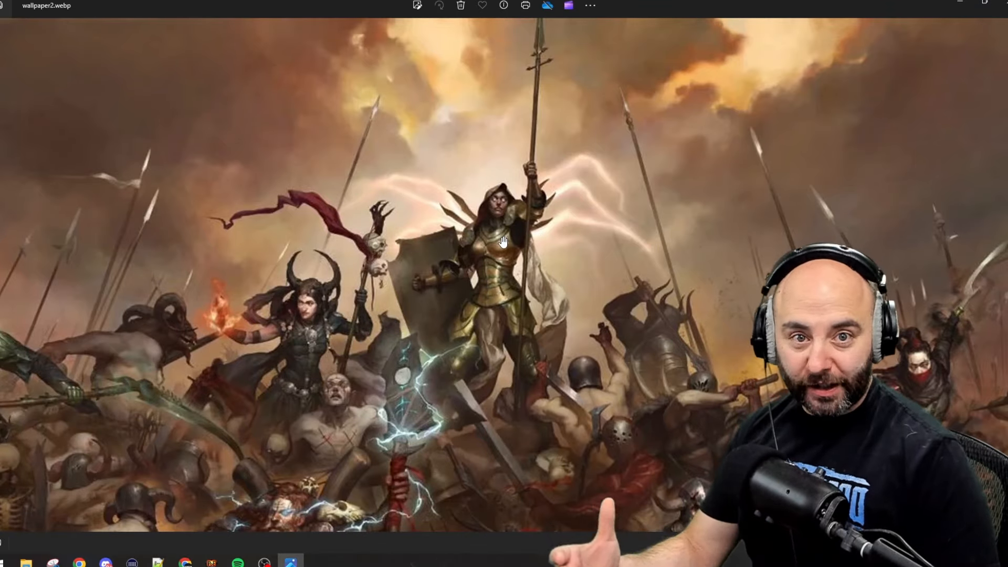
pyautogui.moveTo(658, 202)
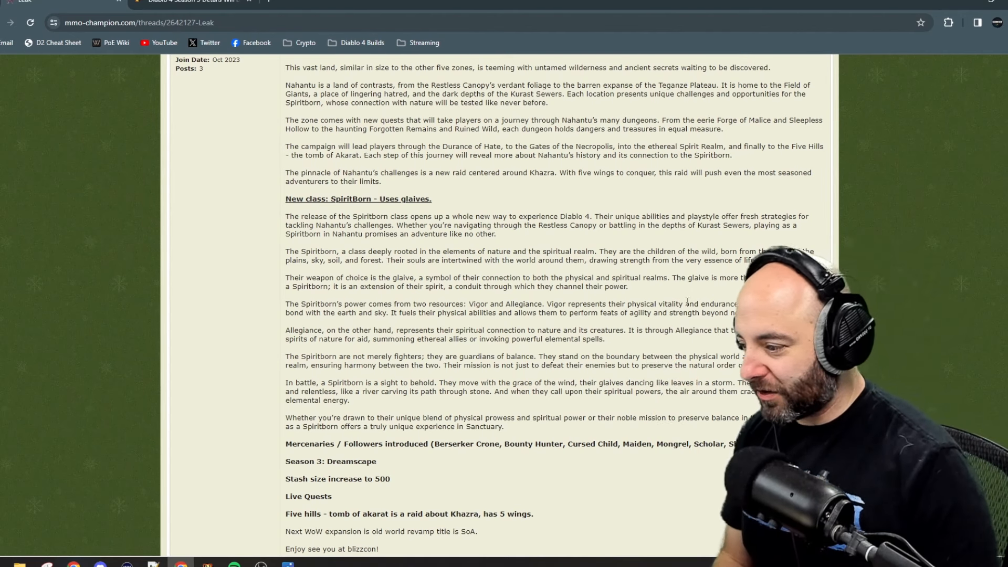
# Highlight a line of the post's stash, live quest and Khazra raid details
pyautogui.moveTo(312, 304); pyautogui.dragTo(585, 304)
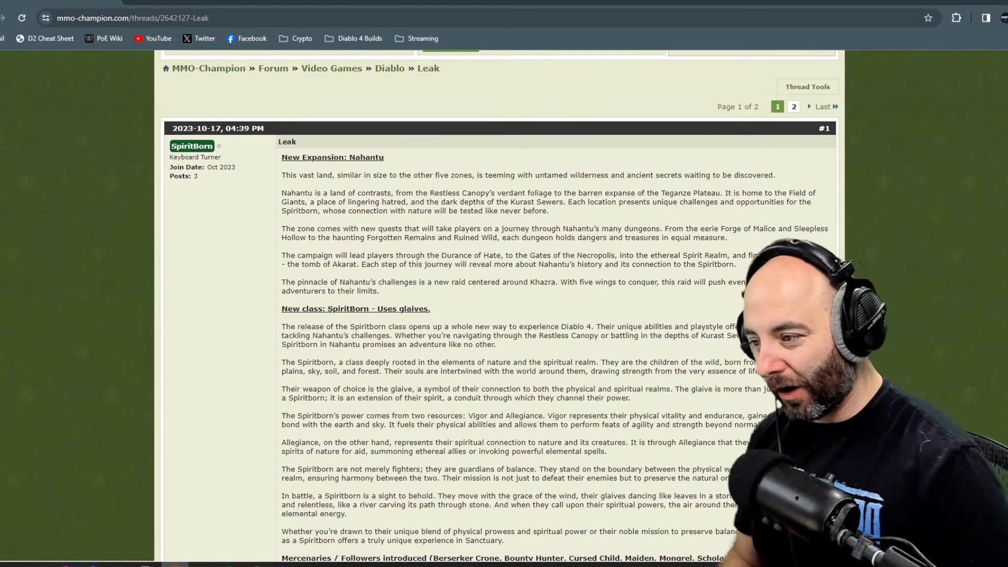
pyautogui.scroll(-3)
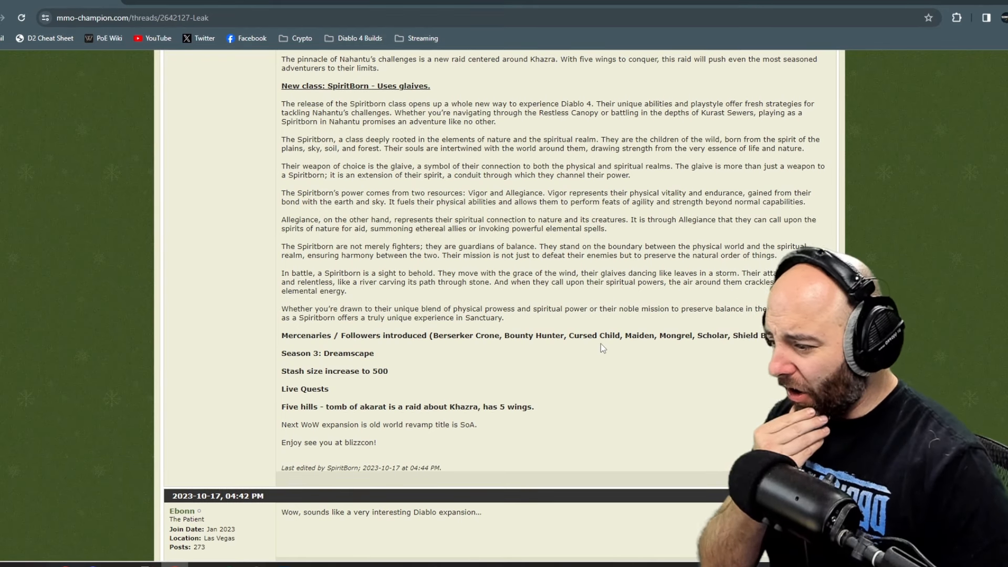
pyautogui.moveTo(485, 344)
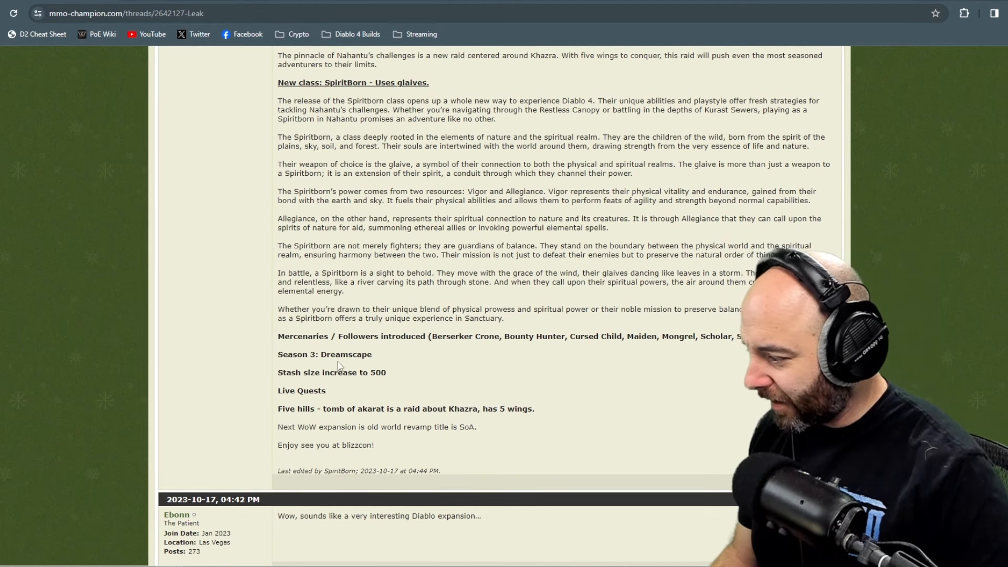
pyautogui.moveTo(308, 355); pyautogui.dragTo(372, 354)
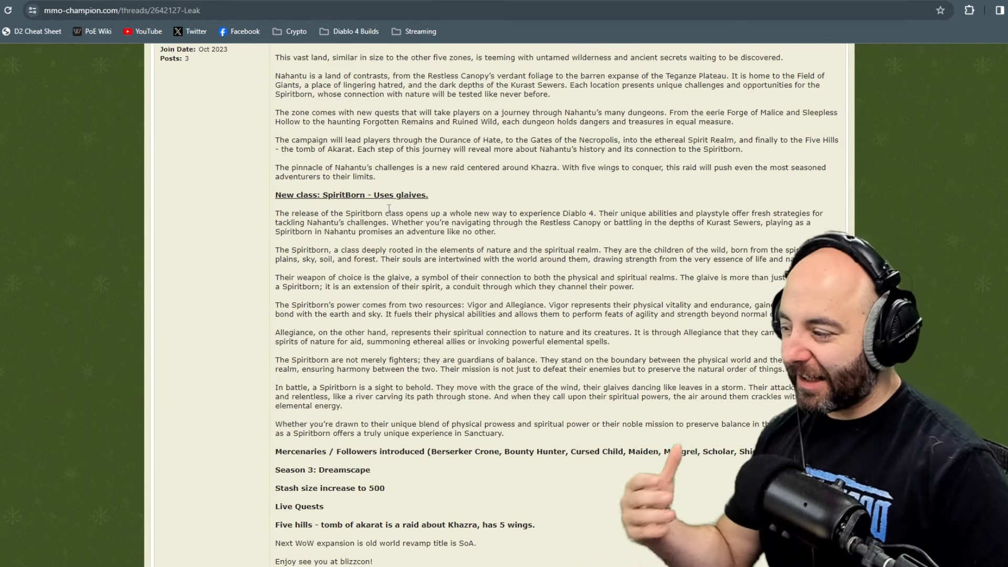
pyautogui.moveTo(378, 212); pyautogui.dragTo(385, 223)
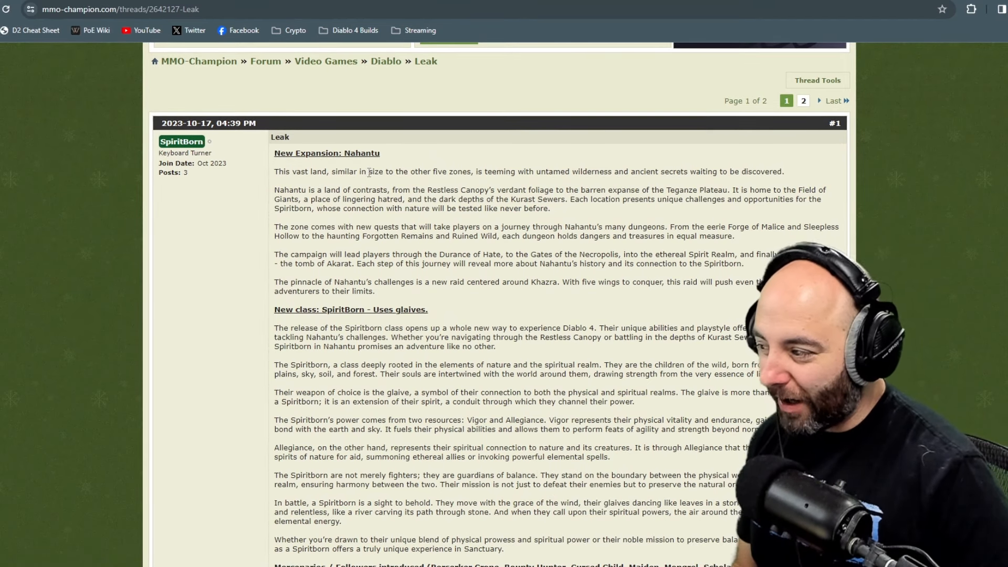
pyautogui.moveTo(535, 281); pyautogui.dragTo(375, 290)
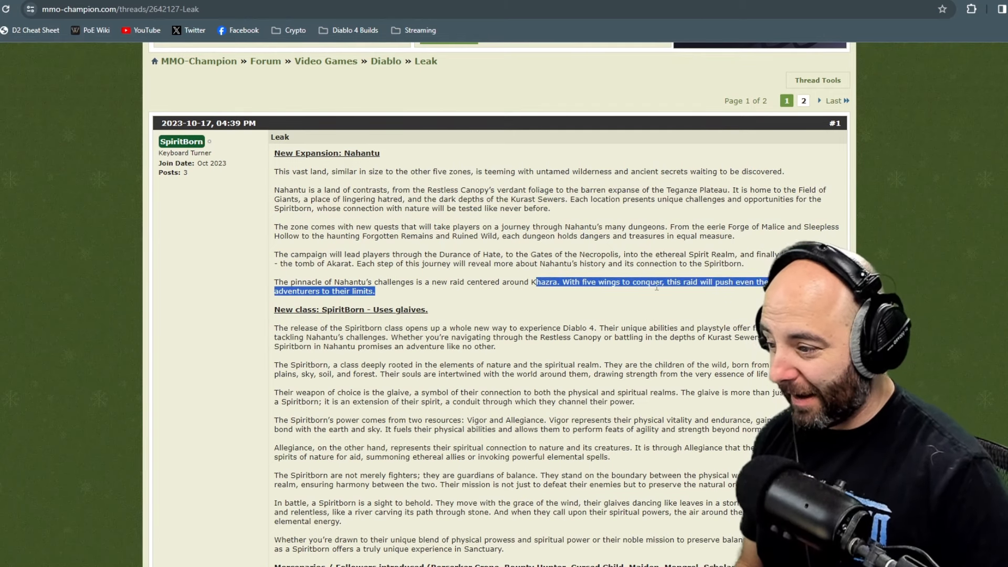
pyautogui.scroll(-3)
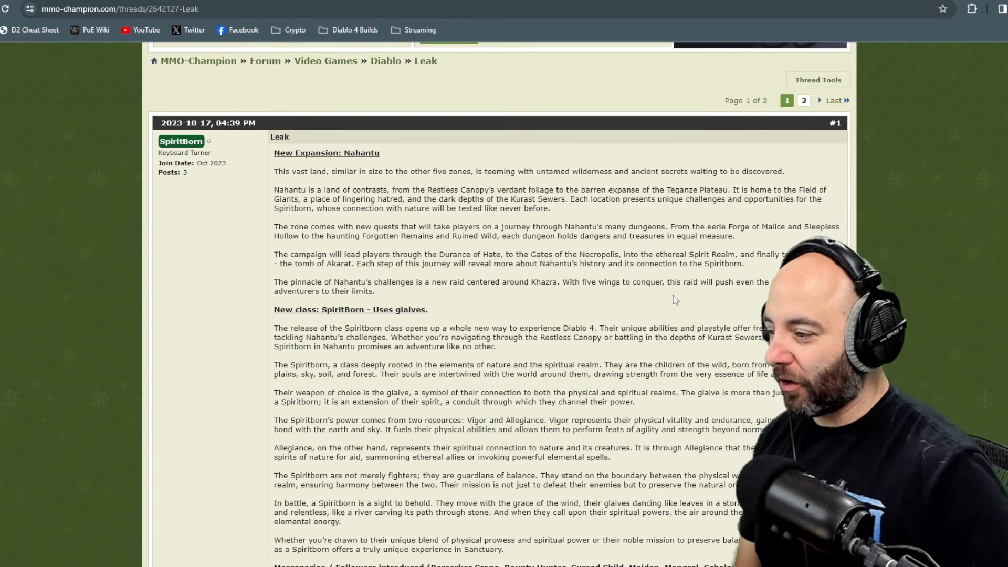
pyautogui.moveTo(504, 189); pyautogui.dragTo(533, 199)
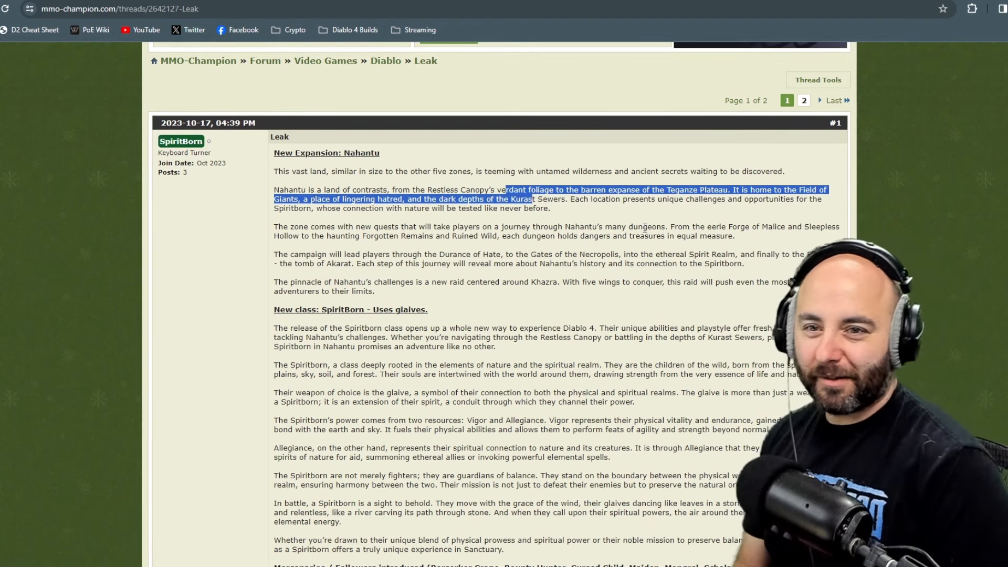